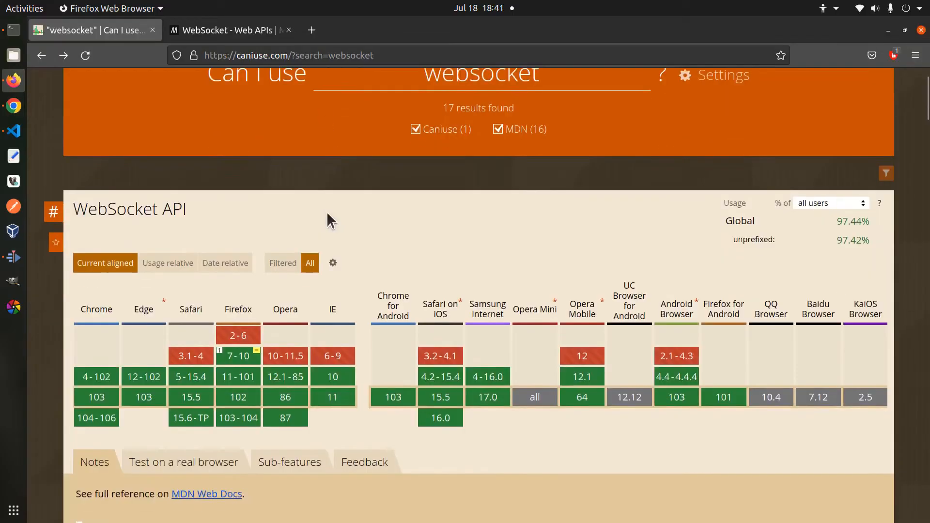
Step: Try a ws address, then go to the MDN WebSocket API page and read its intro
scroll("down", 3)
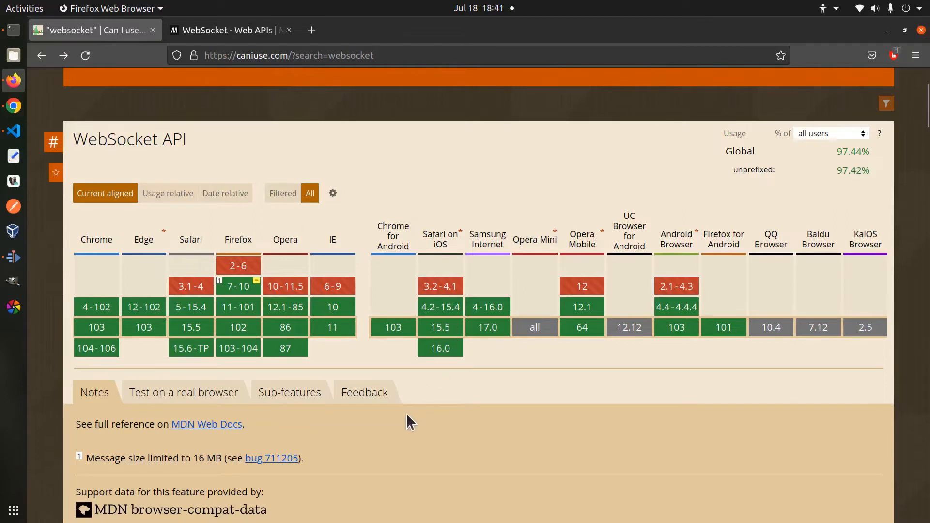
type("wss://example.co")
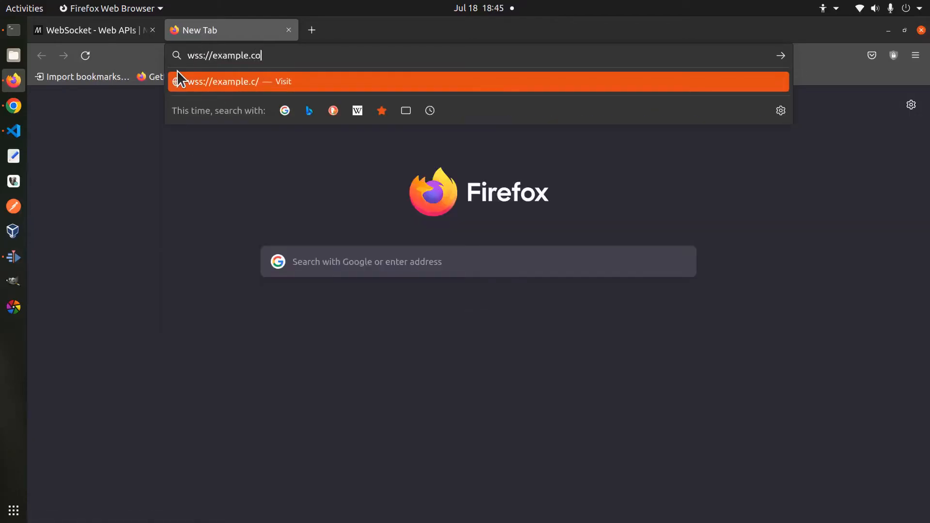
type("m/socket")
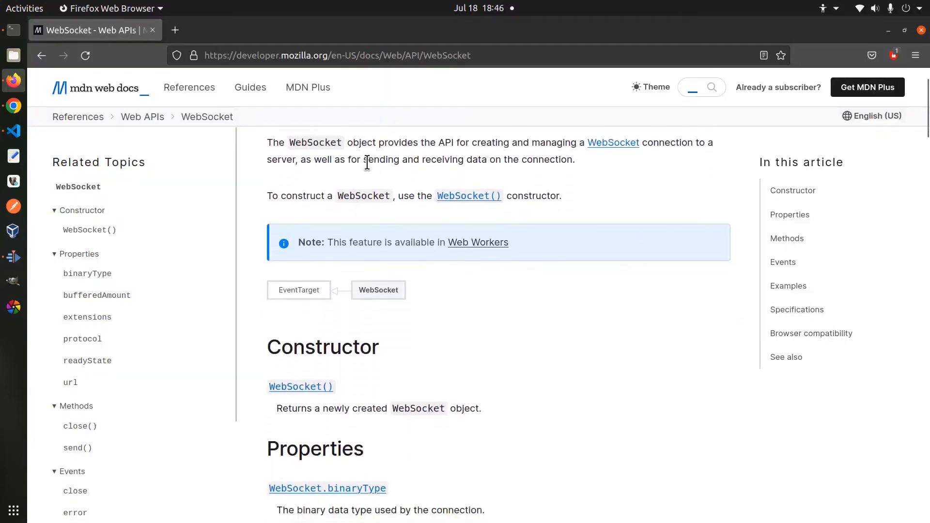
mouse_move(469, 196)
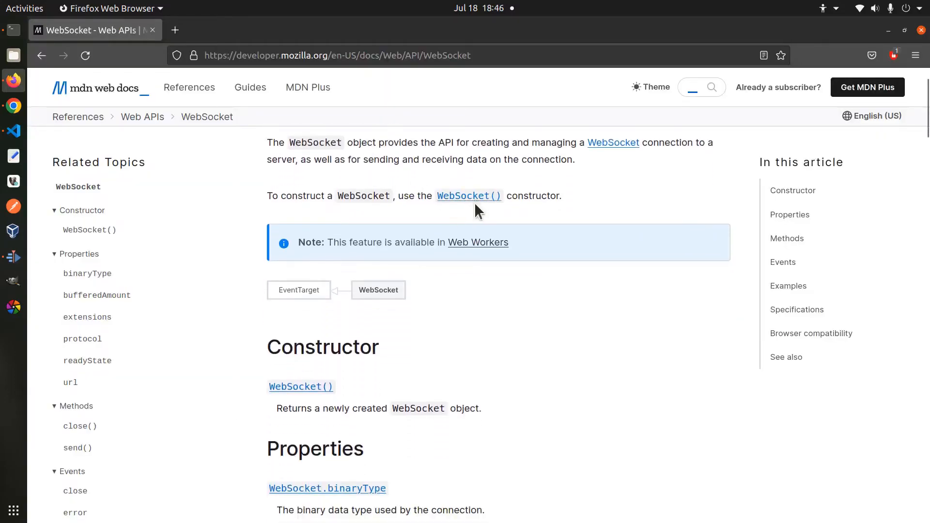
scroll("down", 3)
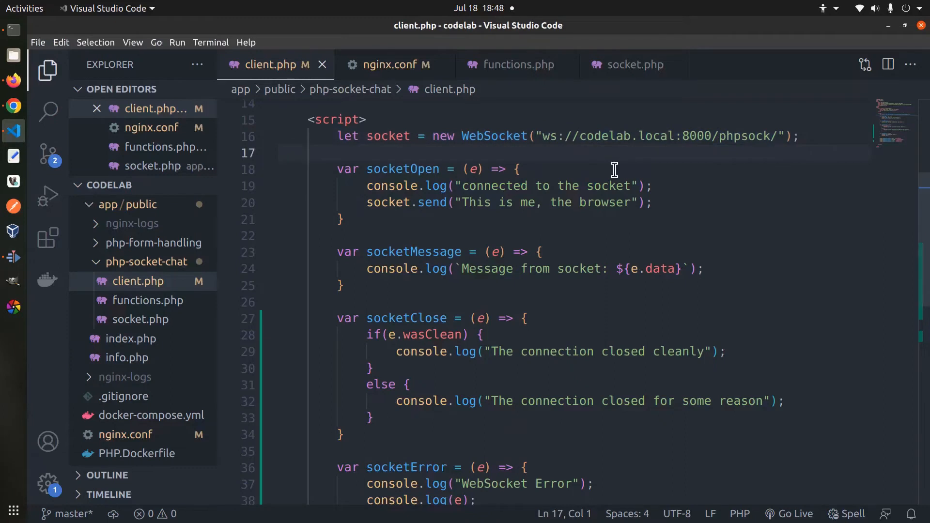
Step: Highlight the four socket addEventListener registrations and the send-on-open line in client.php
scroll("down", 3)
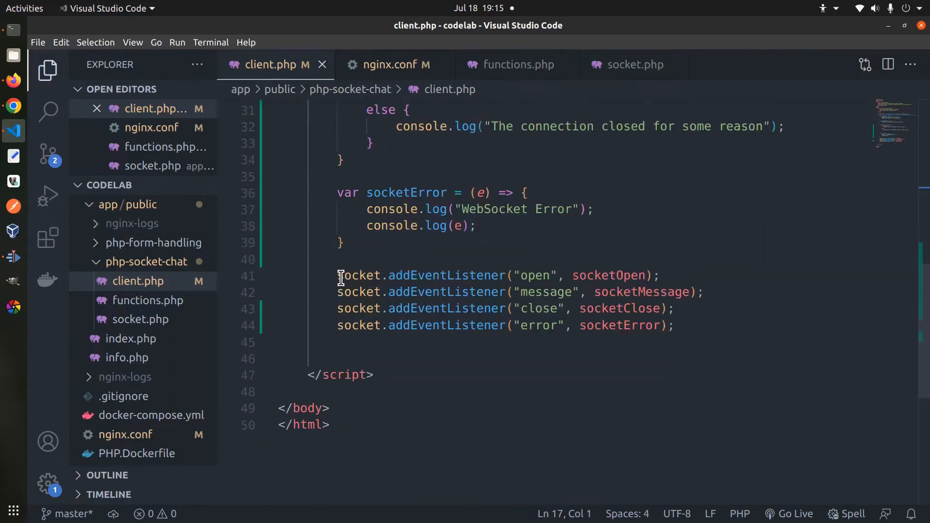
left_click_drag(338, 275, 661, 325)
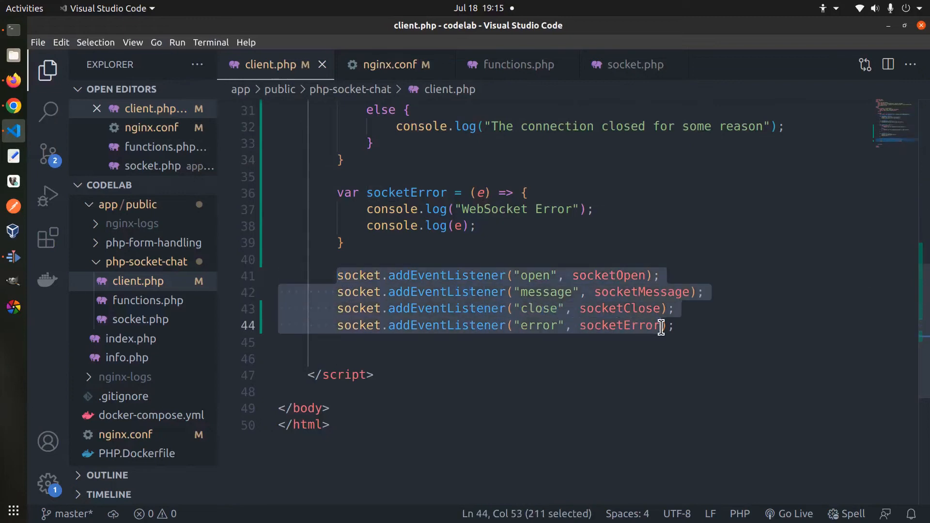
double_click(545, 291)
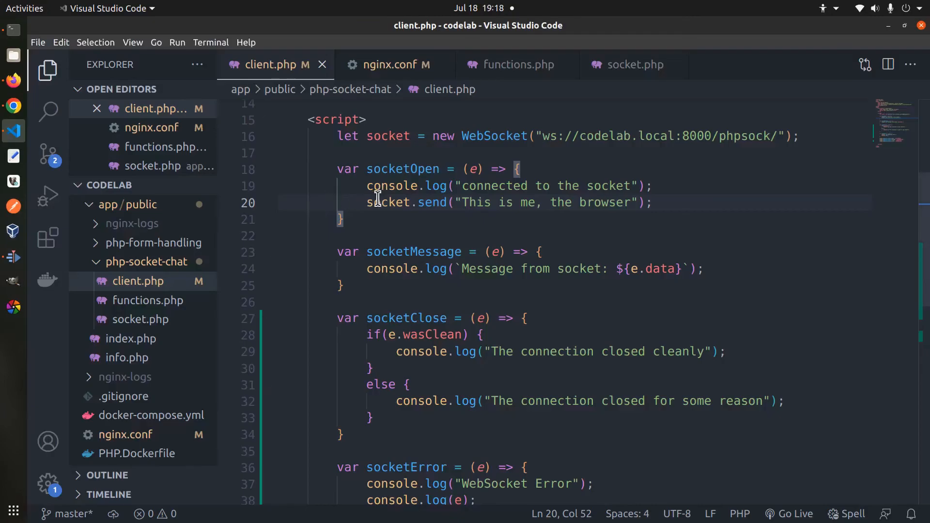
left_click_drag(367, 203, 624, 203)
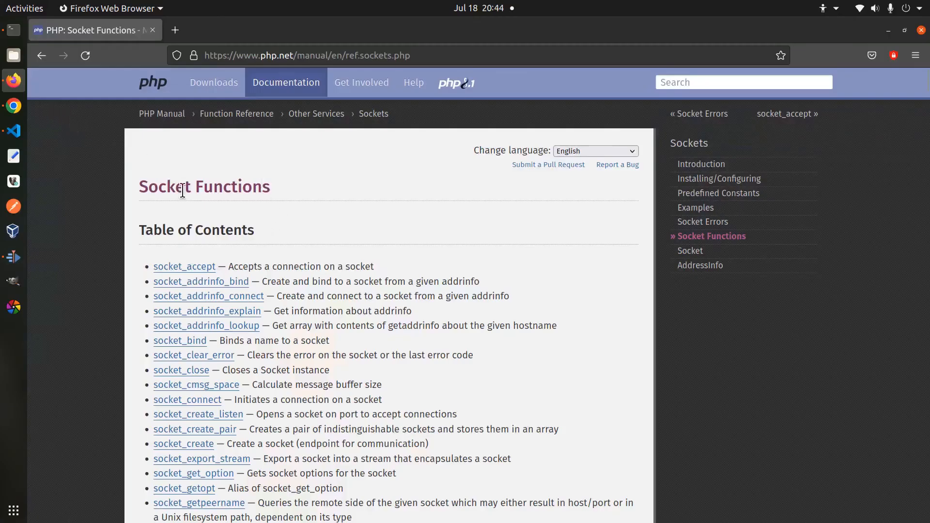
Step: Scroll the PHP Manual Socket Functions list from socket_accept toward socket_recvmsg
scroll("down", 3)
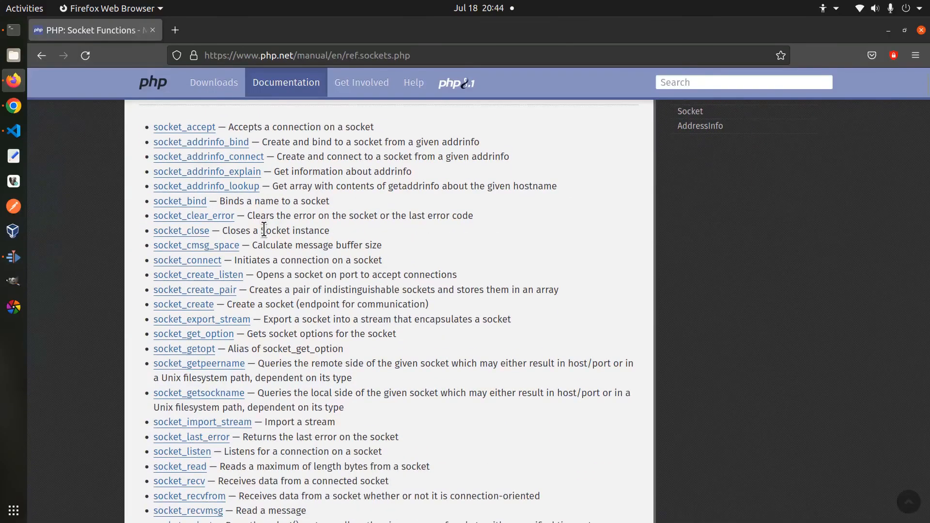